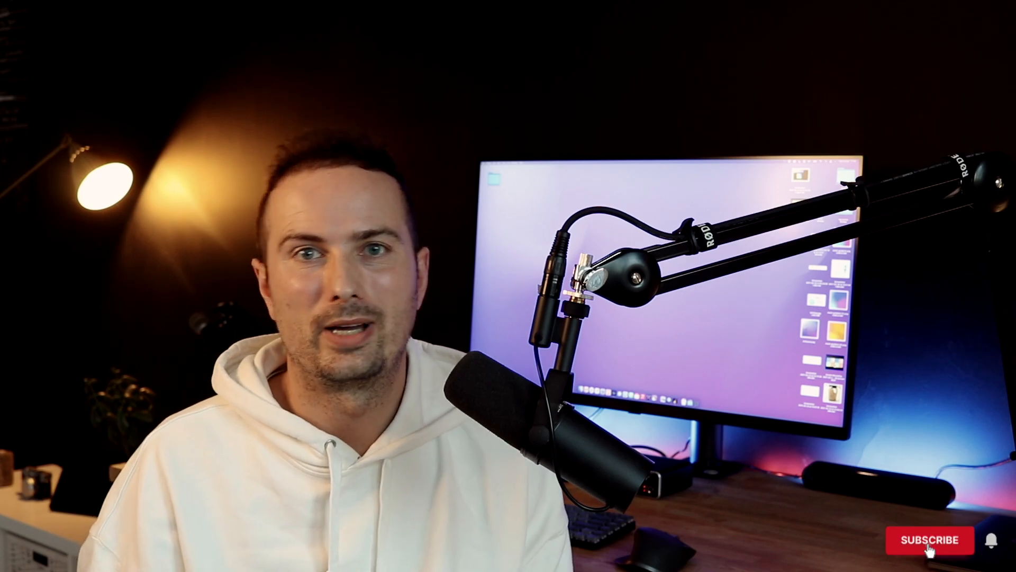
{"action": "left_click", "coordinate": [930, 540]}
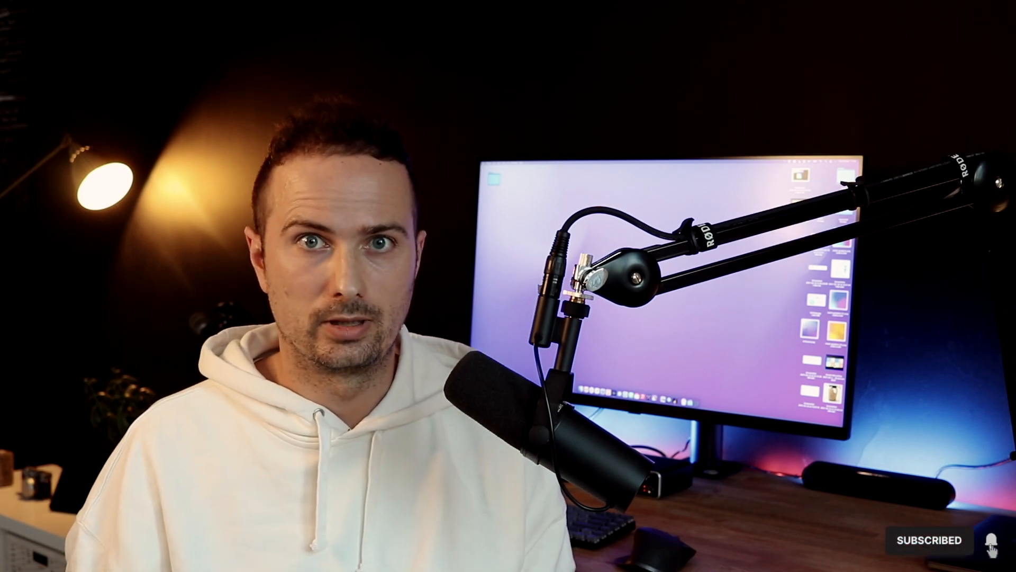